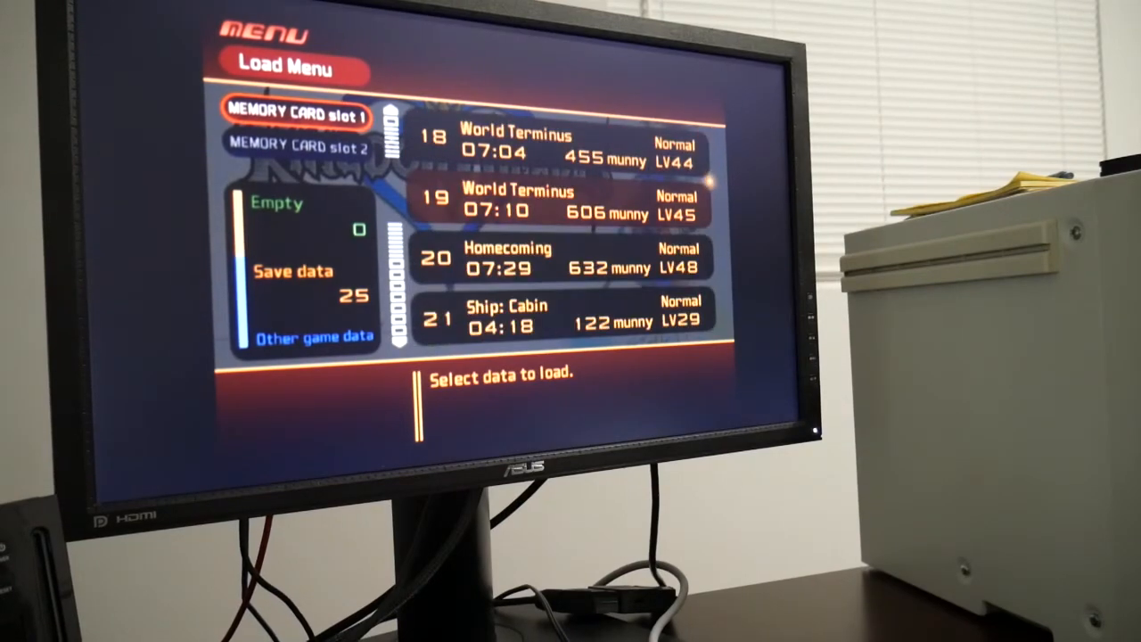
Step: Browse the slot 1 save list down to the empty save 24 and back to the first files
{"action": "scroll", "scroll_direction": "down", "scroll_amount": 3}
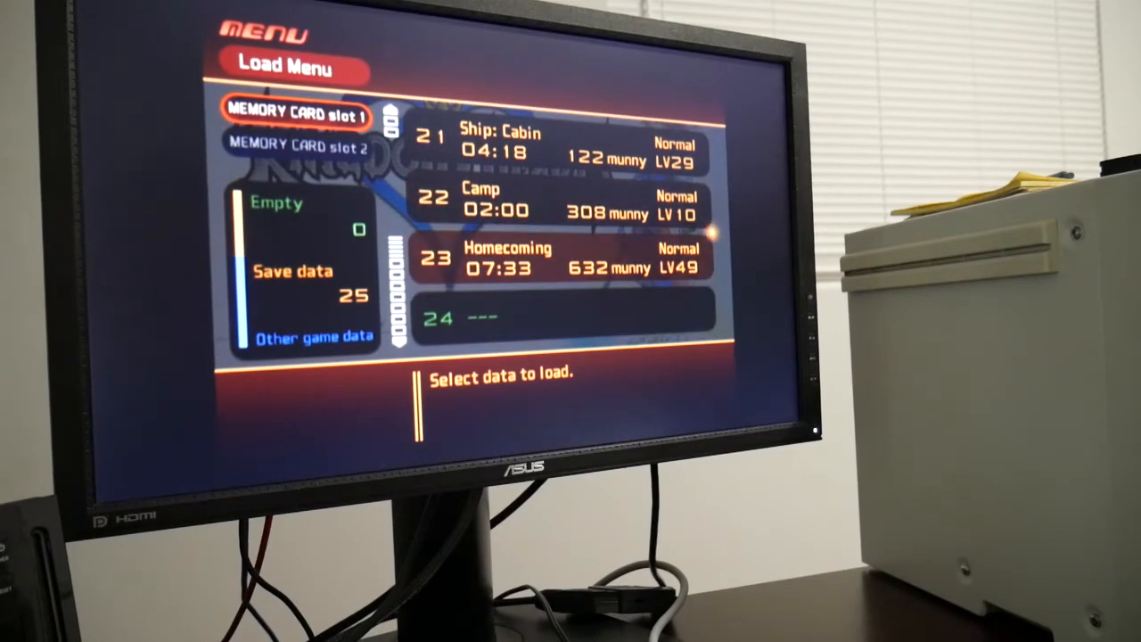
{"action": "scroll", "scroll_direction": "up", "scroll_amount": 3}
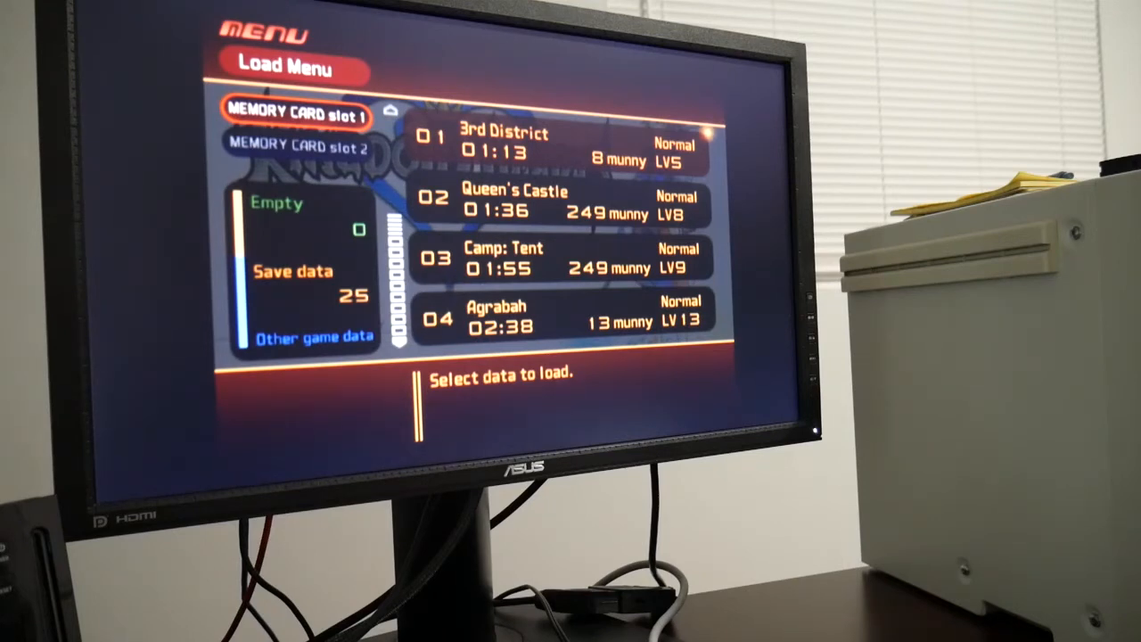
Step: Move through the save list to reach the 3rd District save at the top
{"action": "scroll", "scroll_direction": "down", "scroll_amount": 3}
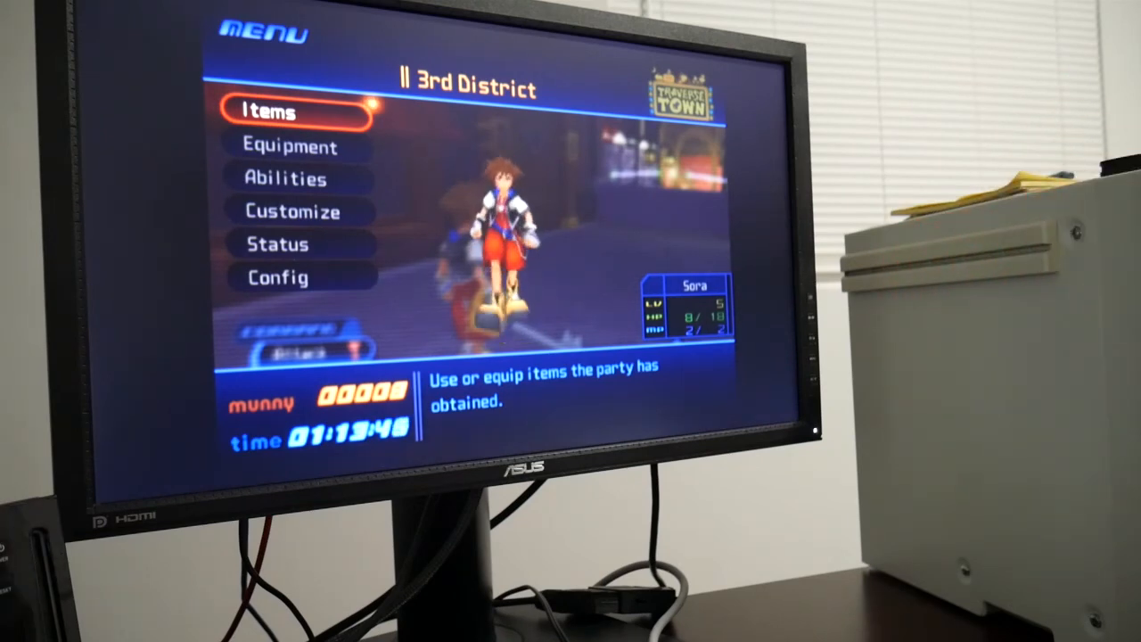
Step: Move the in-game menu cursor down to the Customize entry for party action patterns
{"action": "key", "text": "down"}
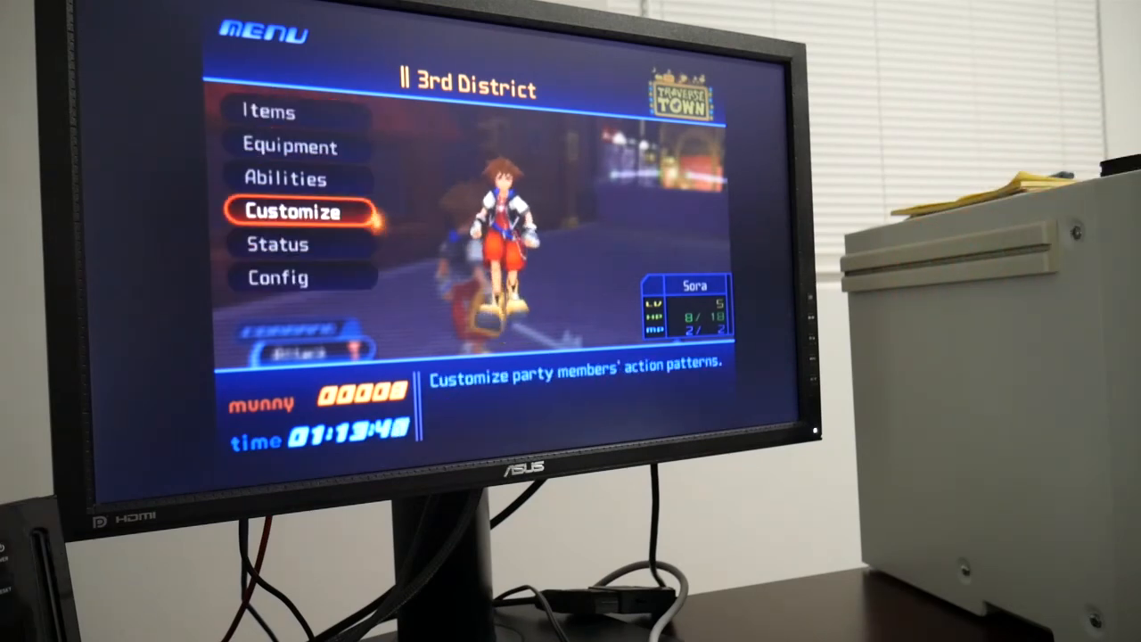